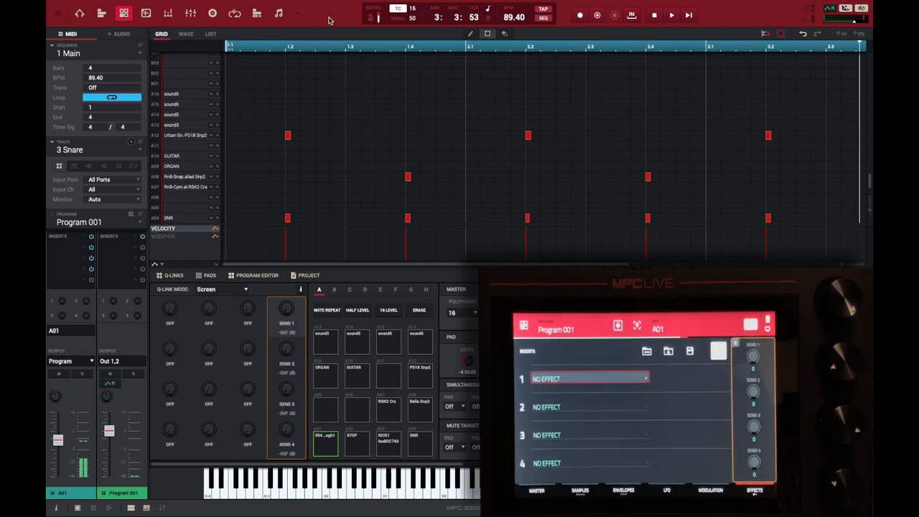
Open the effect browser from pad A01's first insert slot, showing the Dynamics category.
{"action": "left_click", "coordinate": [588, 378]}
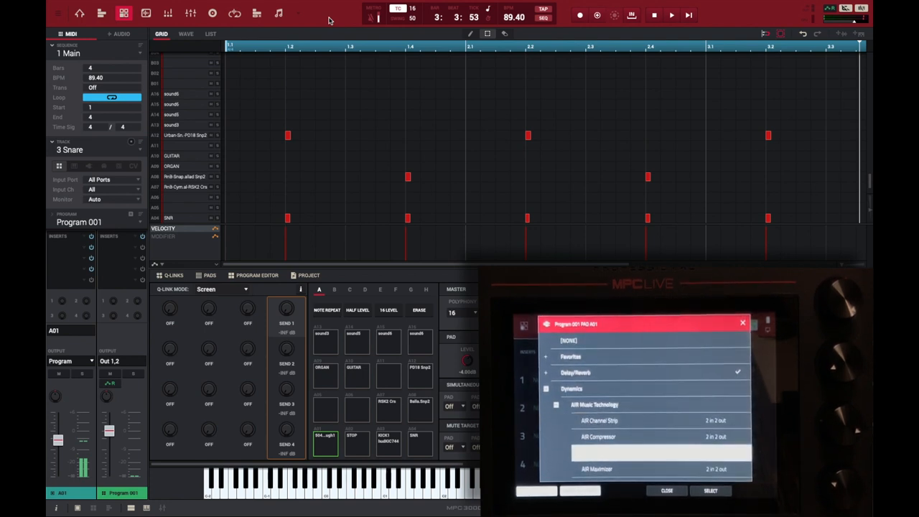
{"action": "scroll", "scroll_direction": "down", "scroll_amount": 3}
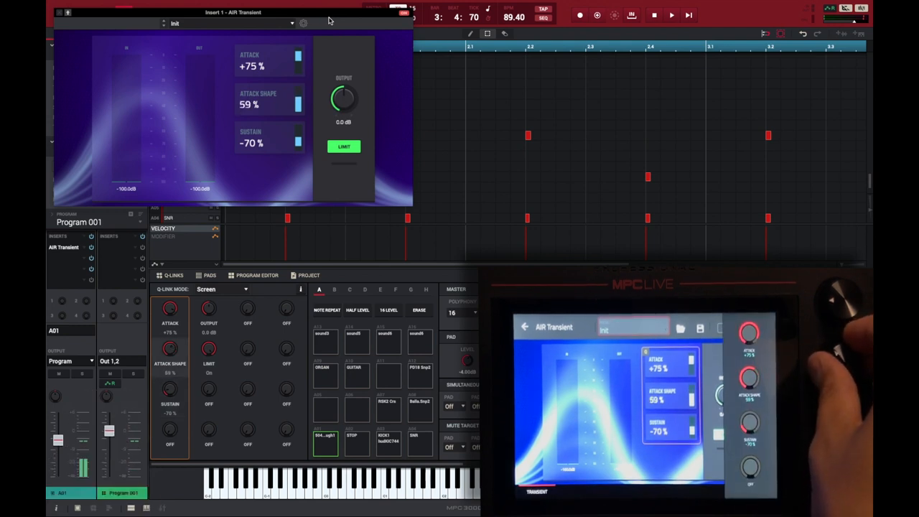
Set AIR Transient to +75% attack, -70% sustain and about 60% attack shape.
{"action": "left_click", "coordinate": [671, 15]}
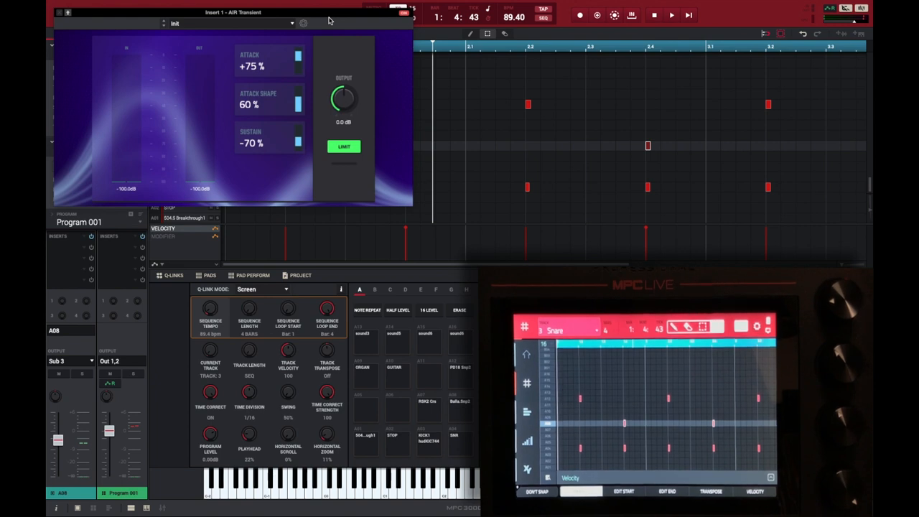
Start playback of the 3 Snare sequence through AIR Transient at near 0 dB.
{"action": "left_click", "coordinate": [670, 15]}
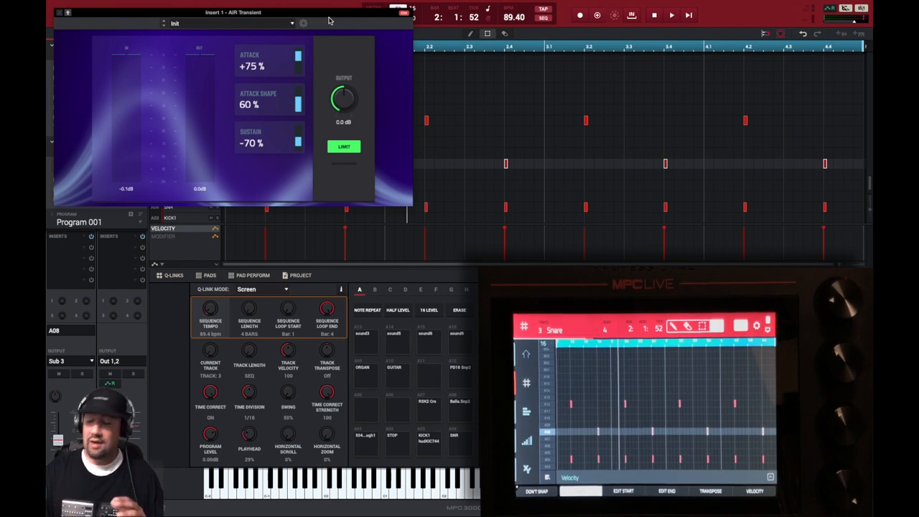
{"action": "left_click", "coordinate": [670, 15]}
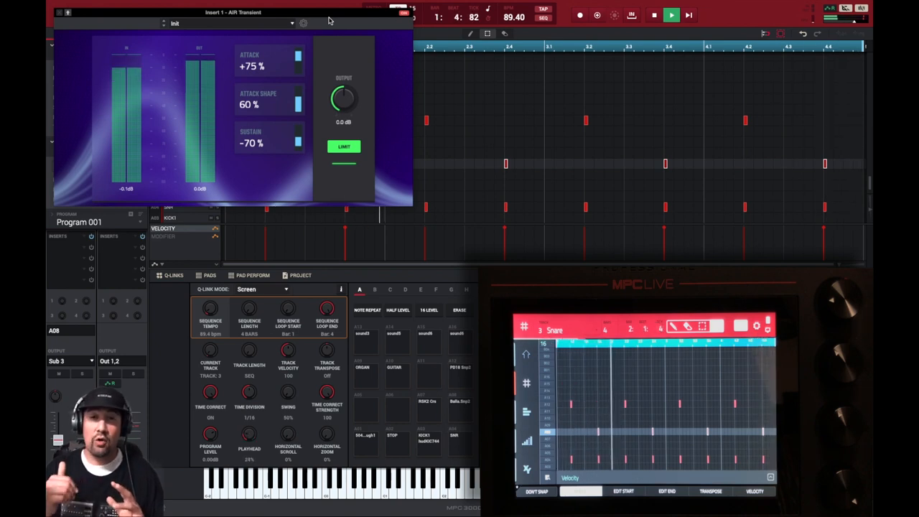
Create a fresh Sequence 01 at 94.02 BPM with AIR Transient still on pad A01.
{"action": "left_click", "coordinate": [653, 14]}
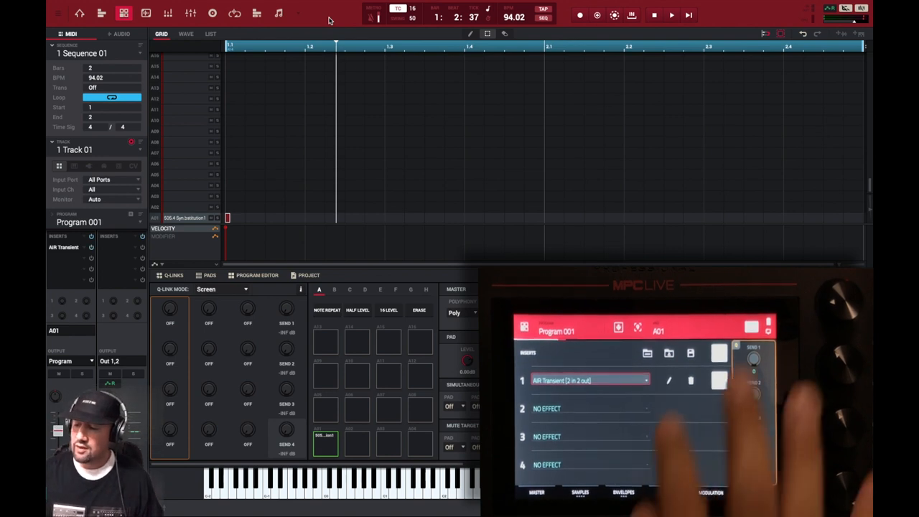
Open pad A01's AIR Transient editor at its defaults: 0% attack, 50% shape, 0% sustain.
{"action": "left_click", "coordinate": [590, 381]}
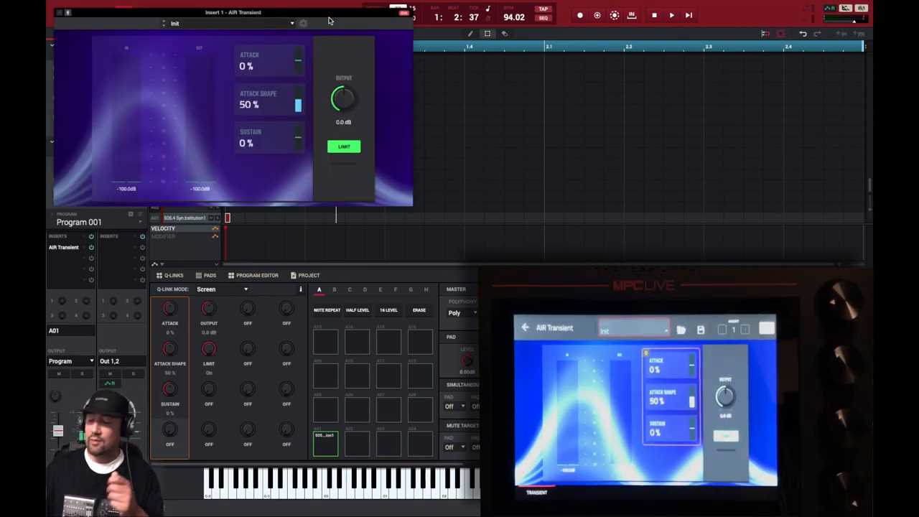
Play the loop with +100% attack and 84% shape, raising sustain from -23% to +64%.
{"action": "left_click", "coordinate": [670, 14]}
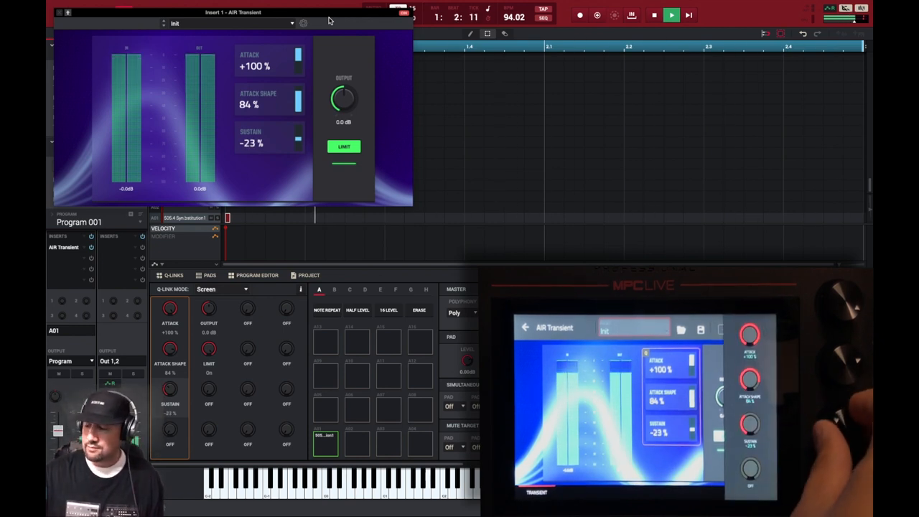
{"action": "left_click_drag", "start_coordinate": [298, 140], "coordinate": [298, 133]}
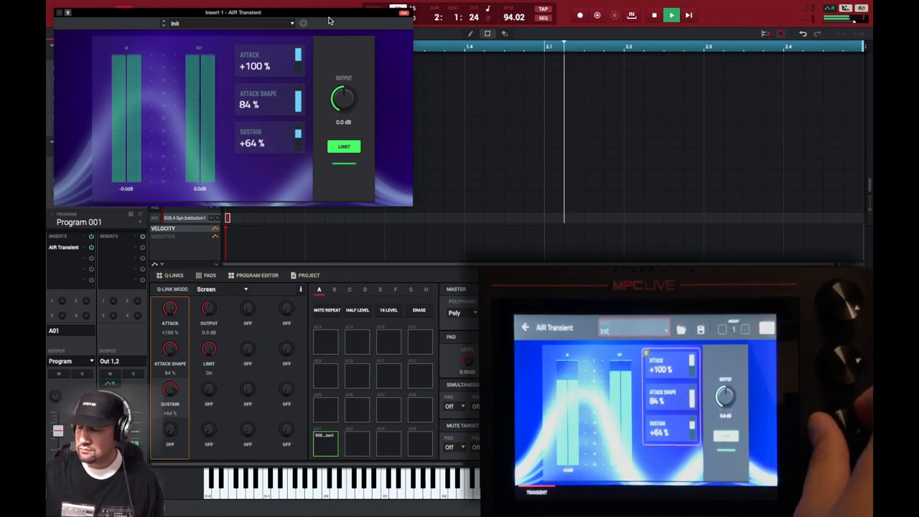